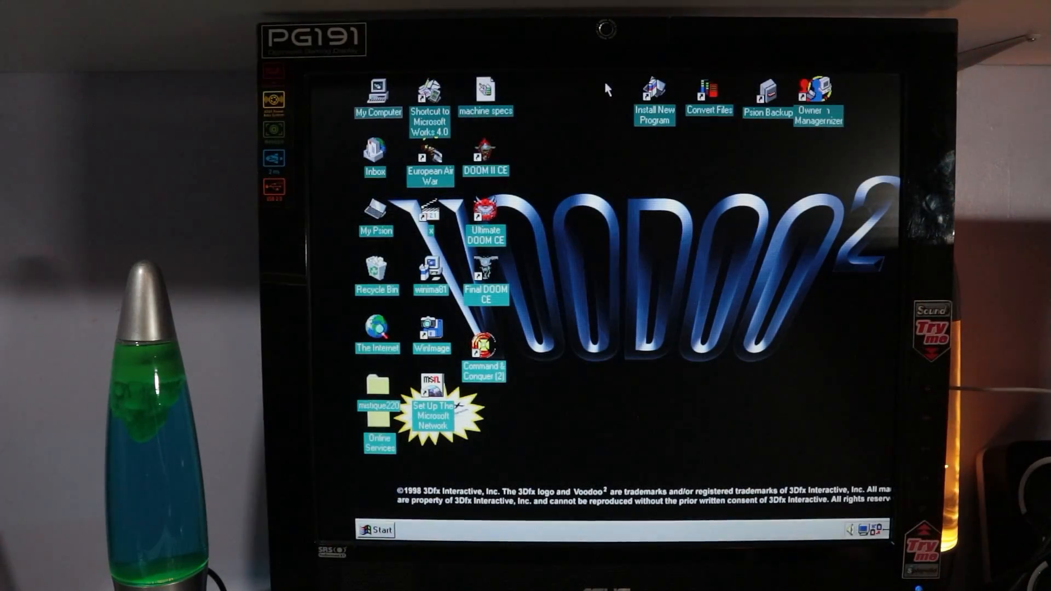
mouse_move(670, 161)
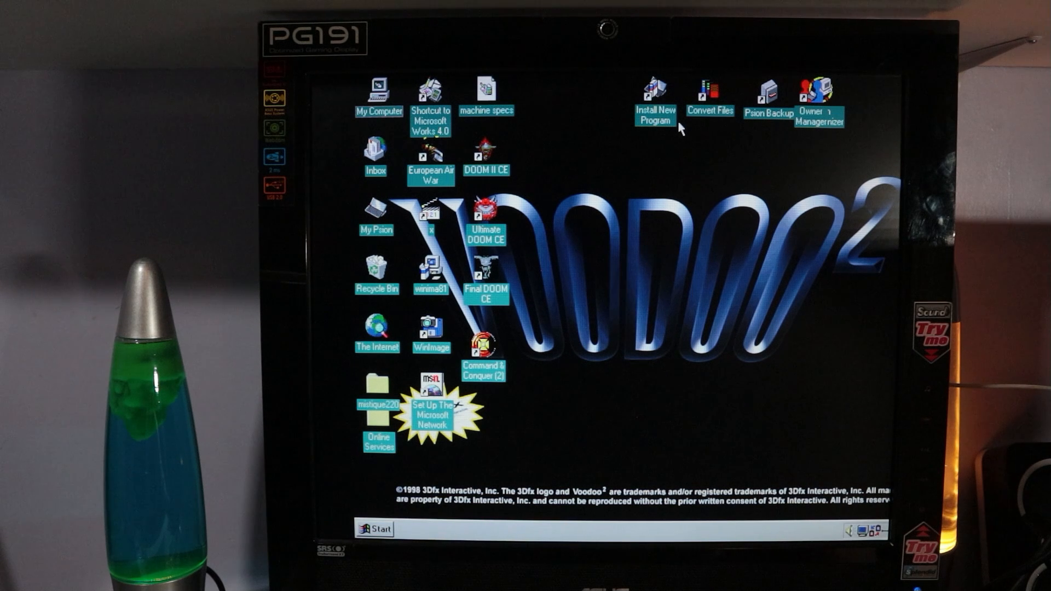
mouse_move(692, 112)
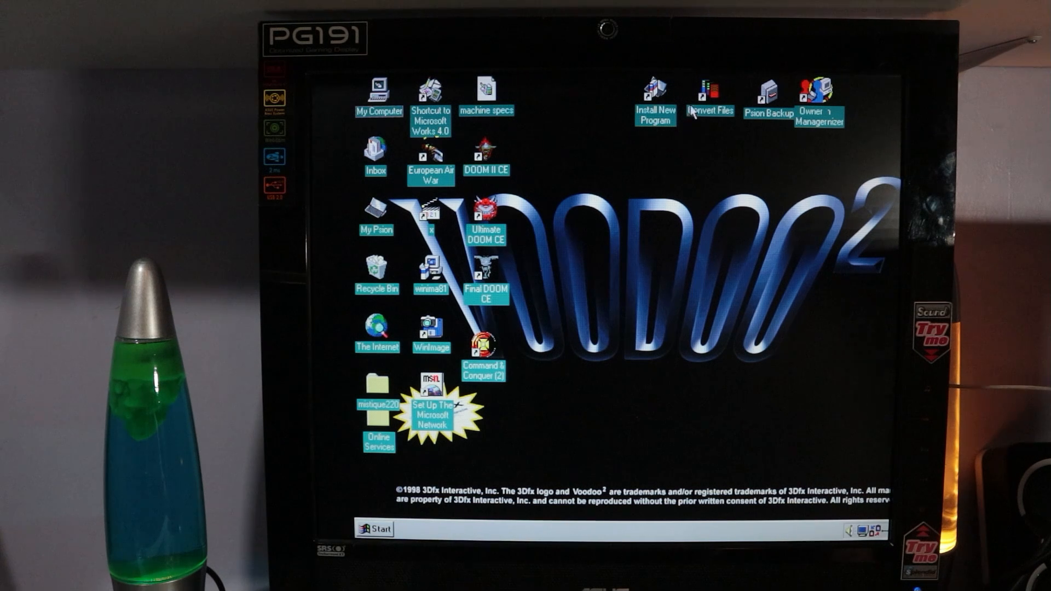
mouse_move(693, 108)
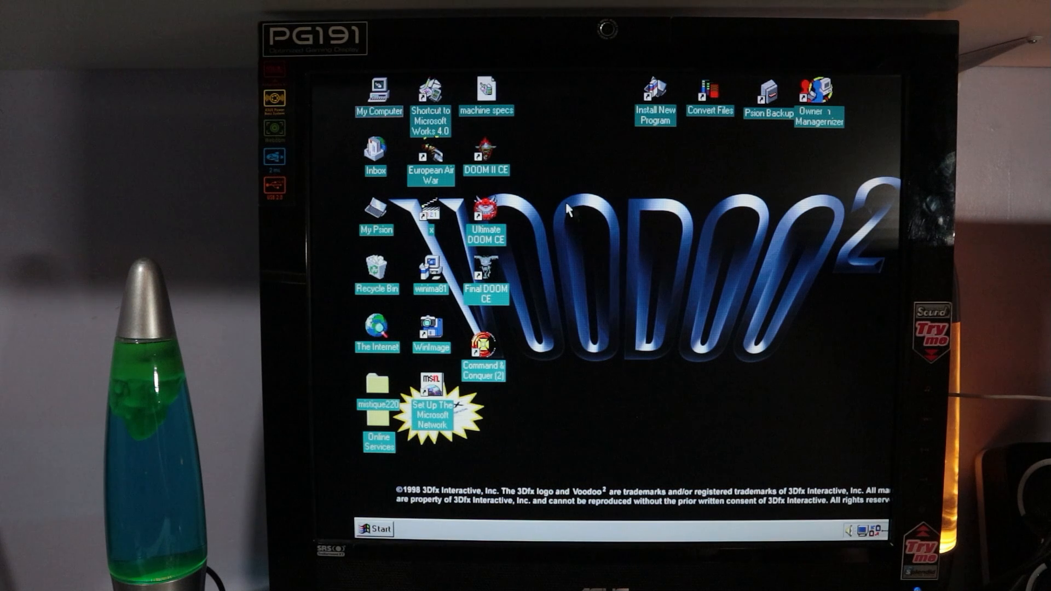
- Open My Computer and try opening the floppy drive A:
double_click(377, 90)
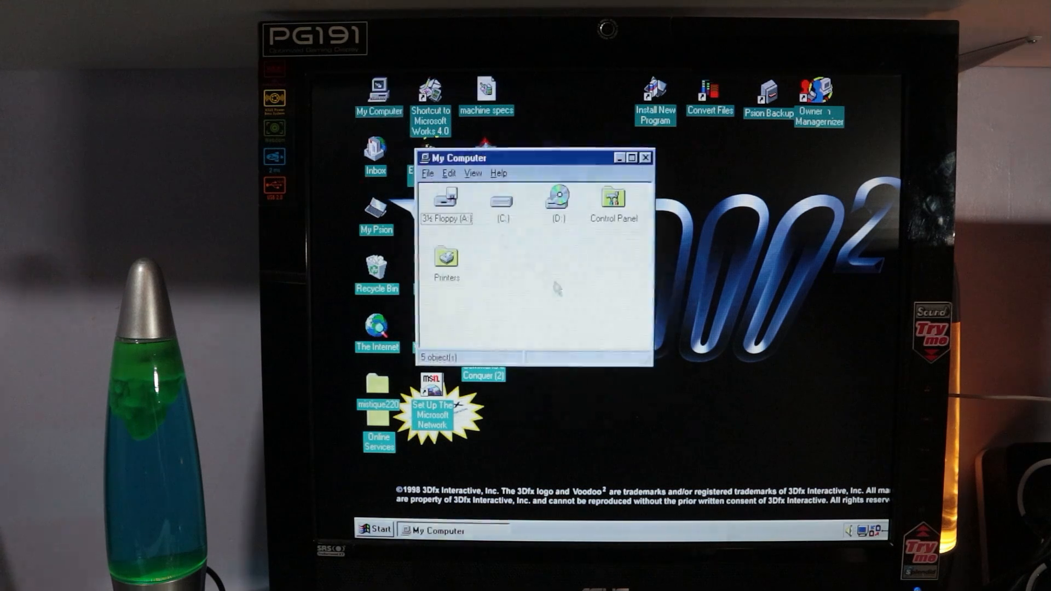
left_click(445, 201)
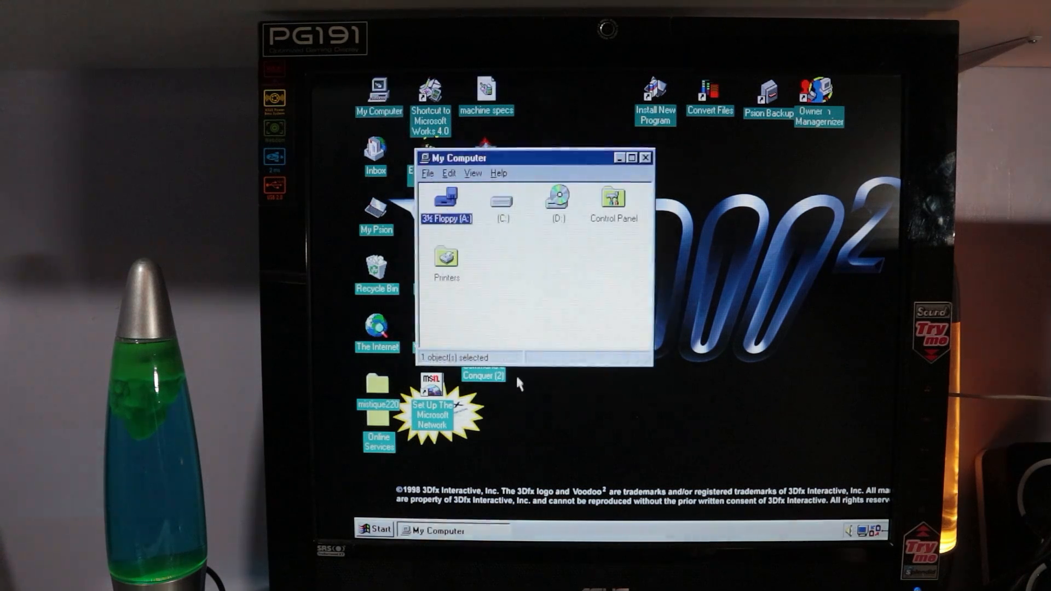
double_click(445, 205)
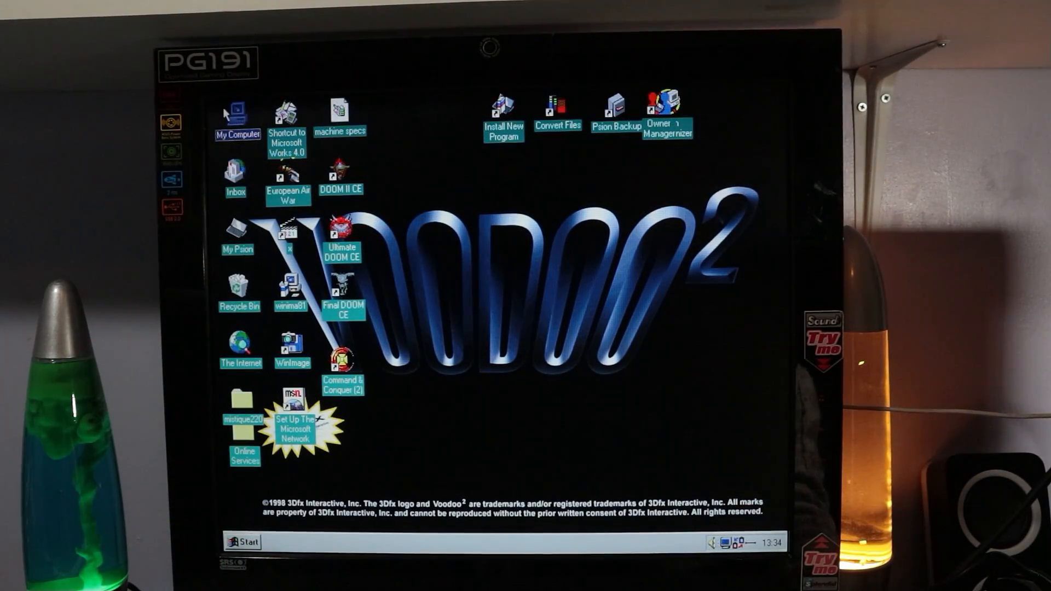
- Open the Flash path driver folder on drive D: and run Setup
double_click(237, 111)
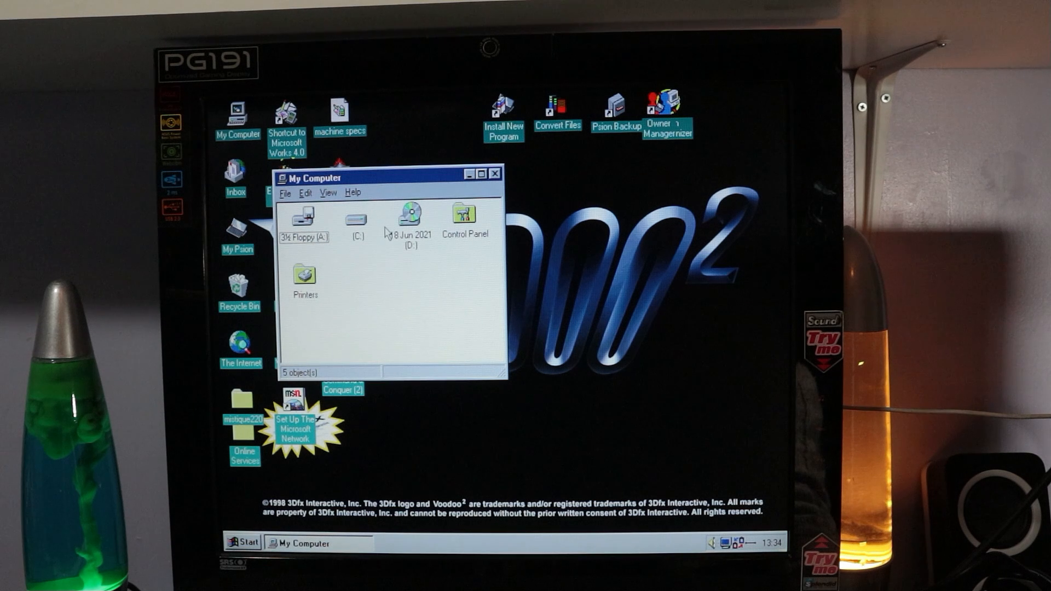
double_click(406, 215)
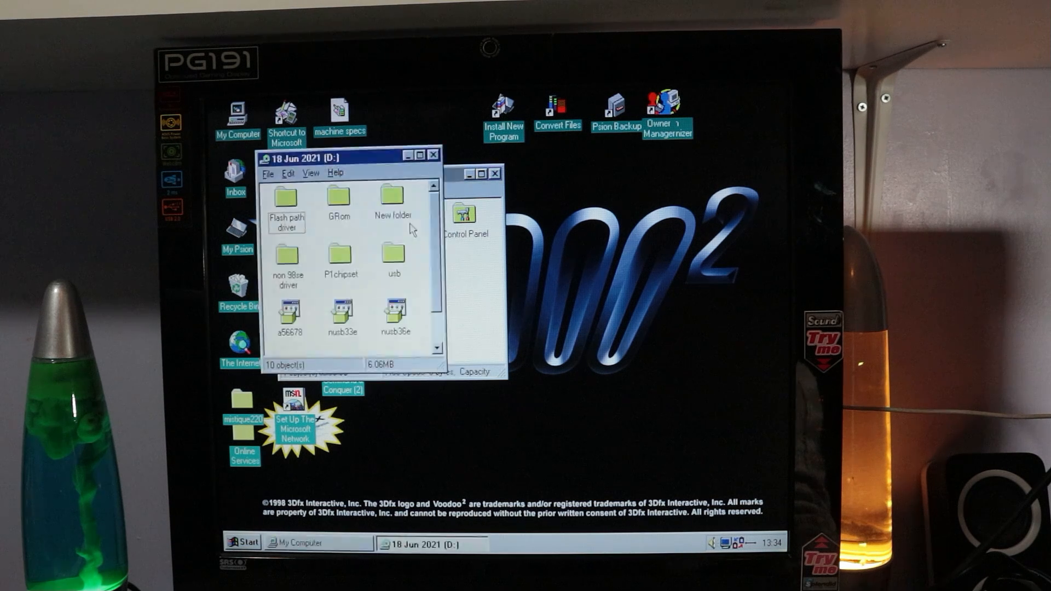
left_click(286, 200)
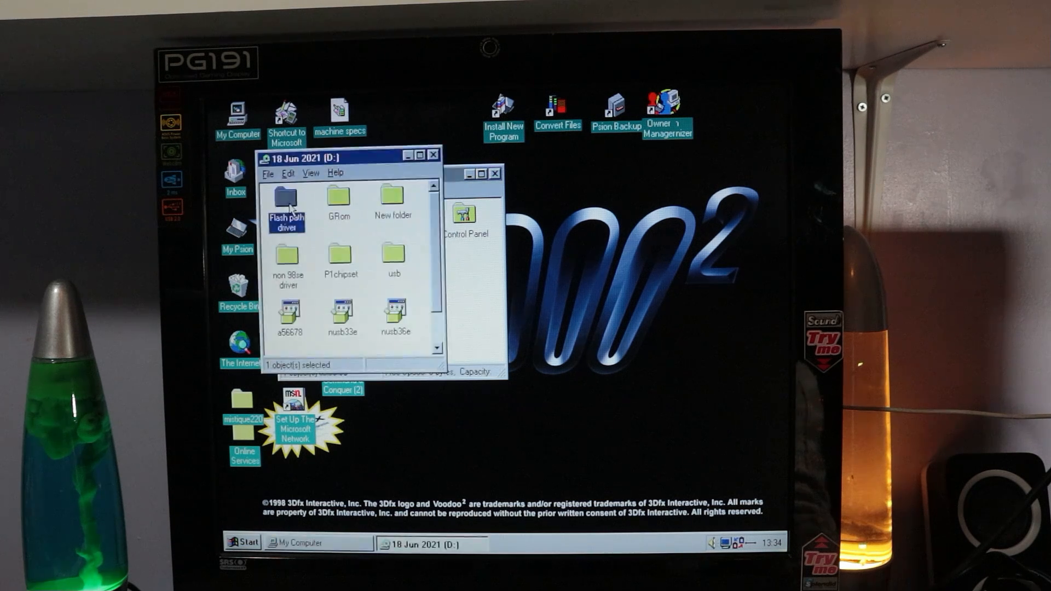
double_click(286, 199)
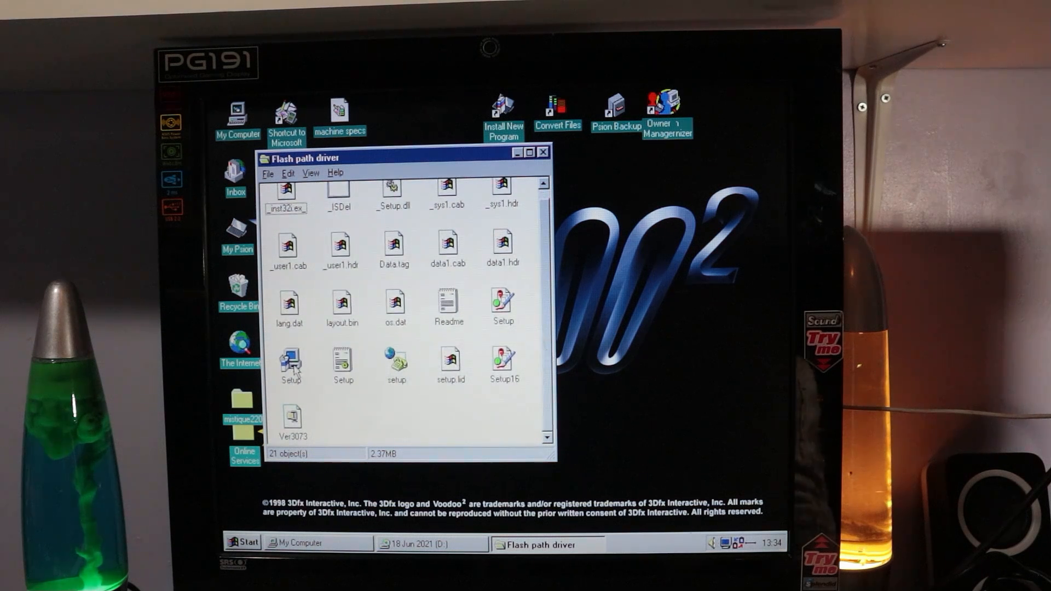
double_click(289, 361)
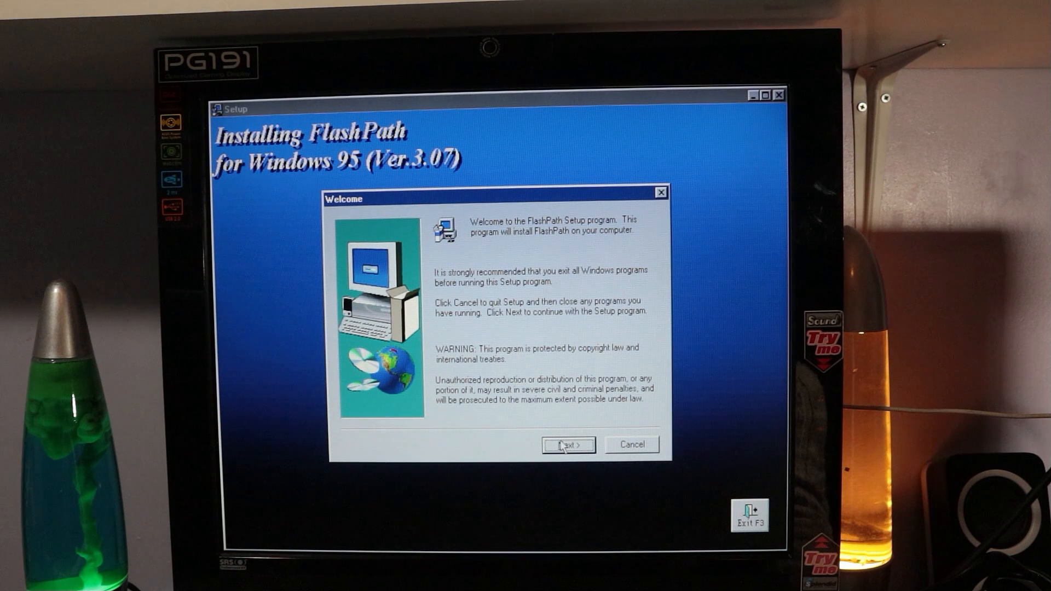
- Install FlashPath, accepting the license and FlashPath program folder, then restart now
left_click(567, 444)
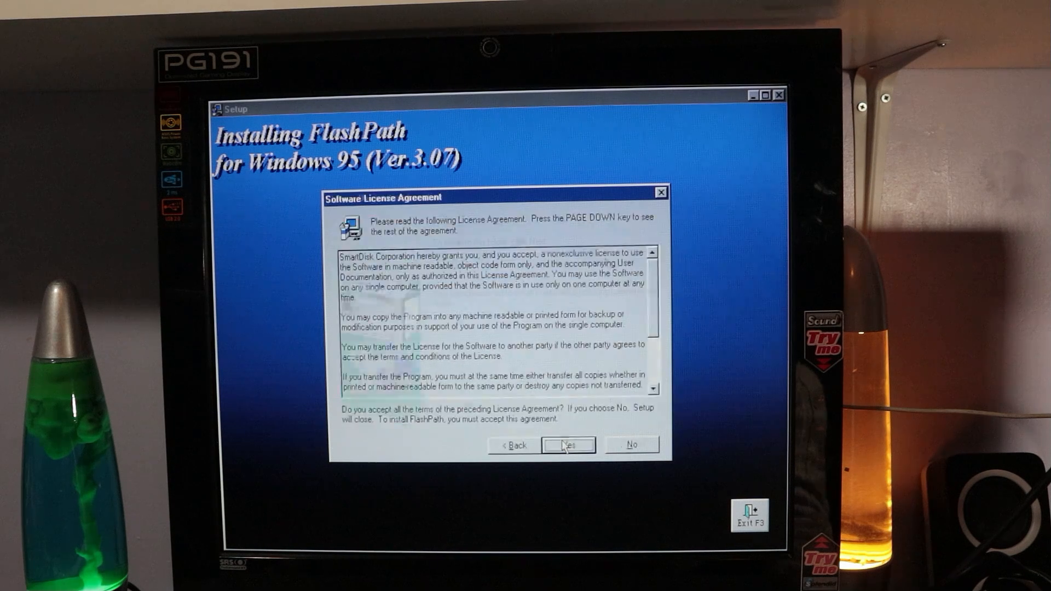
left_click(567, 444)
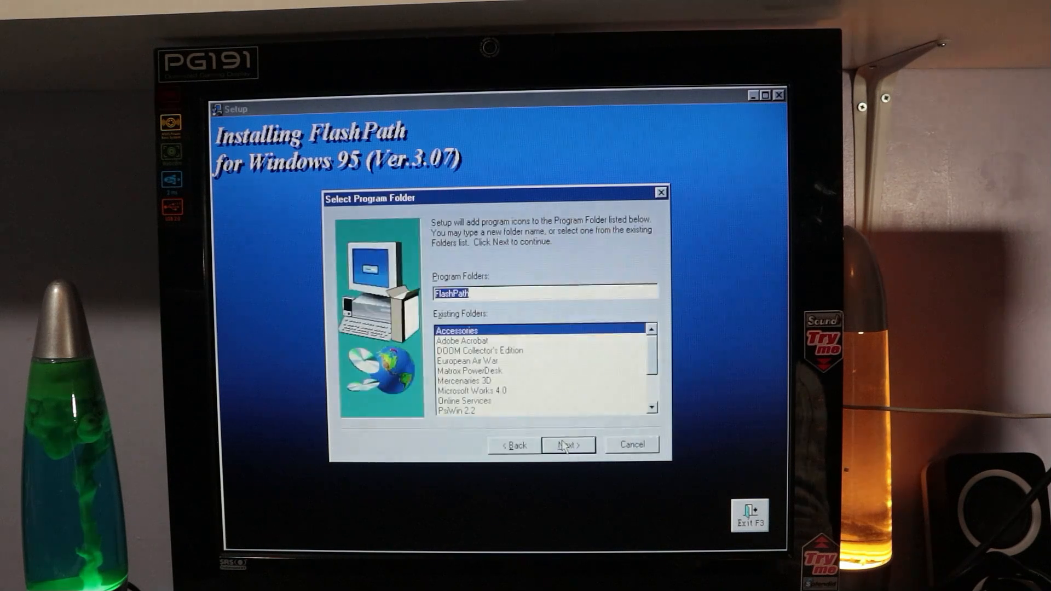
left_click(568, 445)
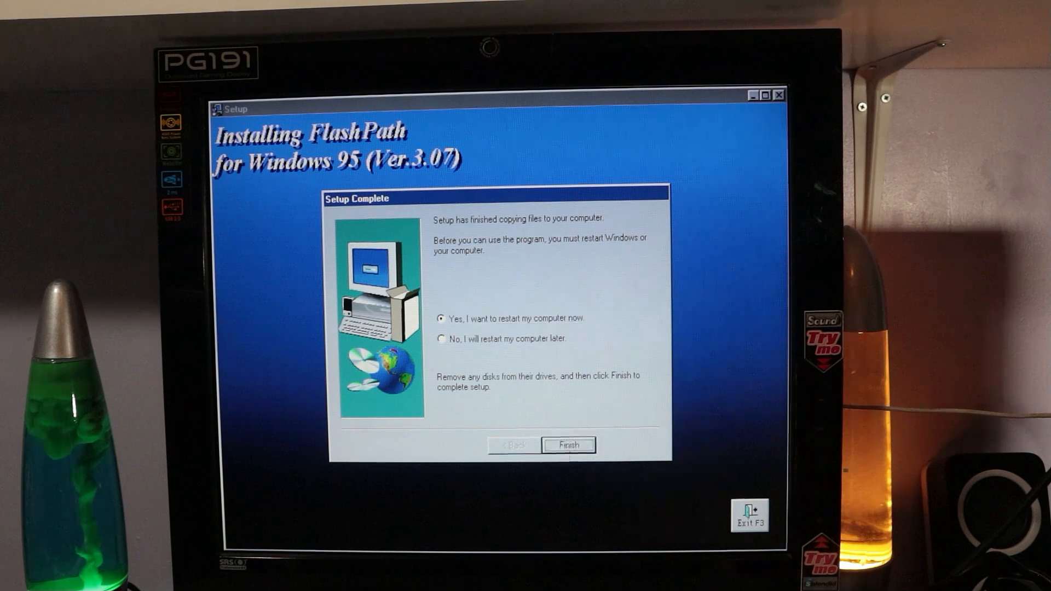
left_click(568, 445)
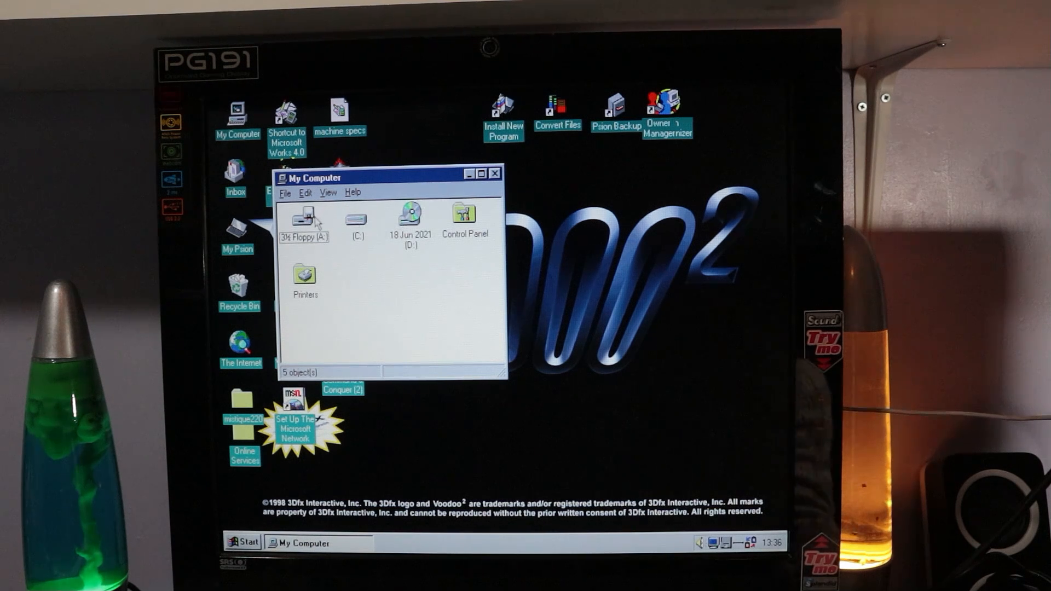
- Launch FlashPath Format via Start > Programs > FlashPath
left_click(243, 543)
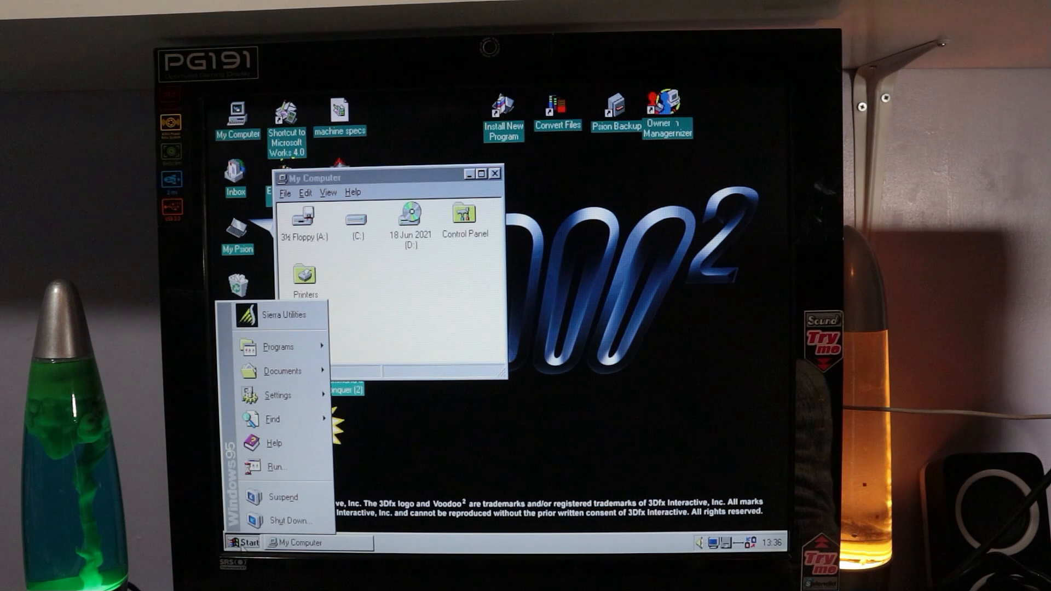
left_click(277, 347)
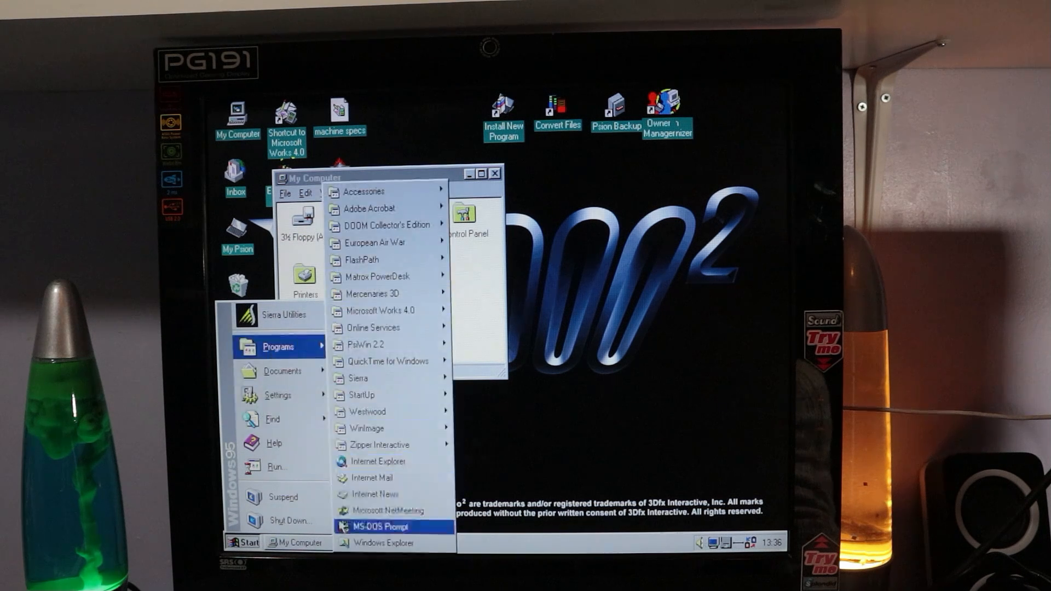
mouse_move(362, 259)
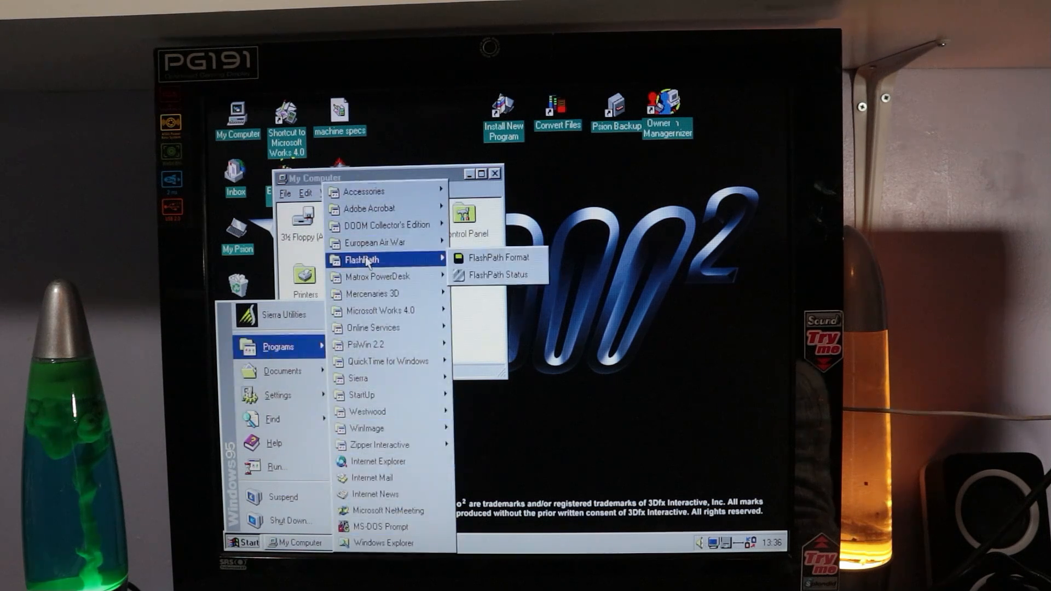
mouse_move(497, 257)
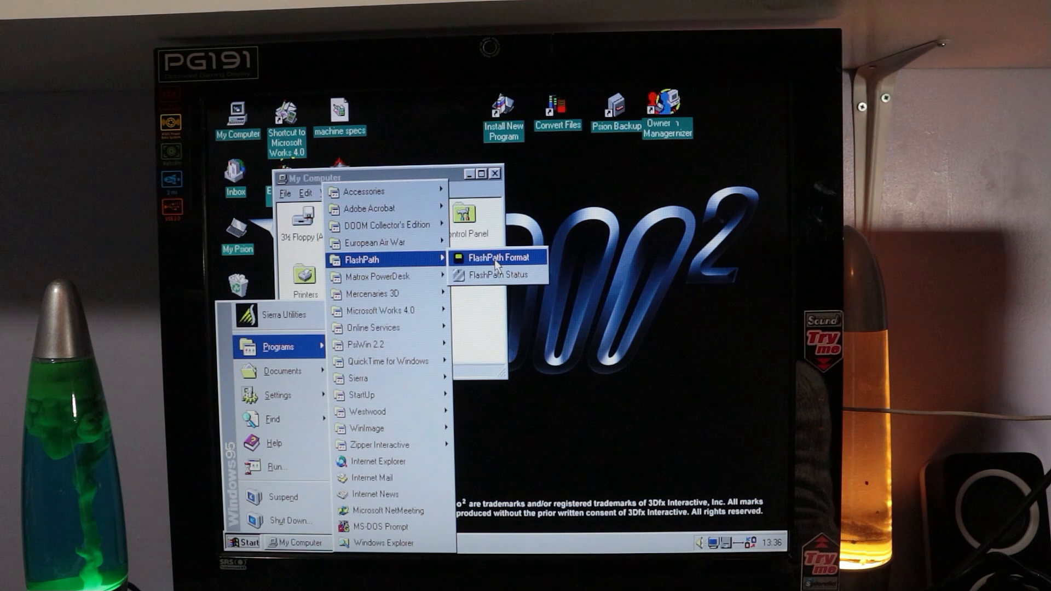
left_click(496, 257)
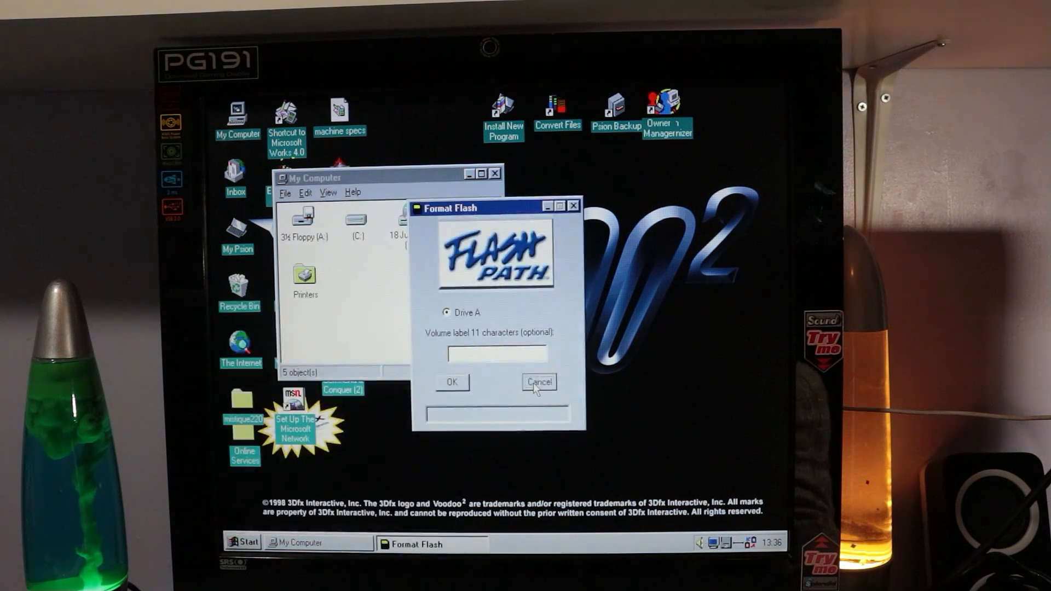
left_click(538, 382)
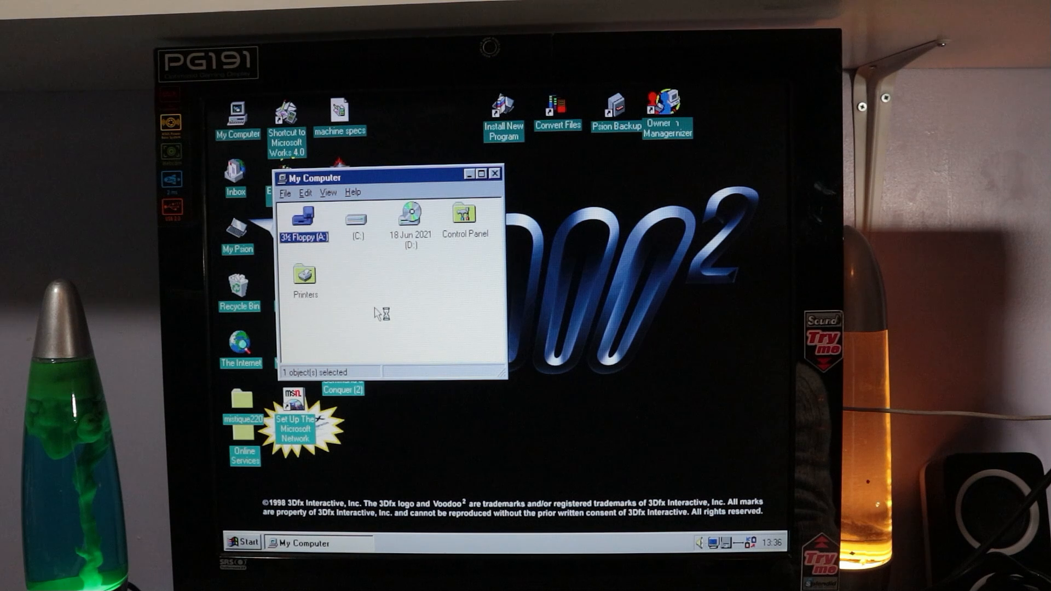
mouse_move(455, 317)
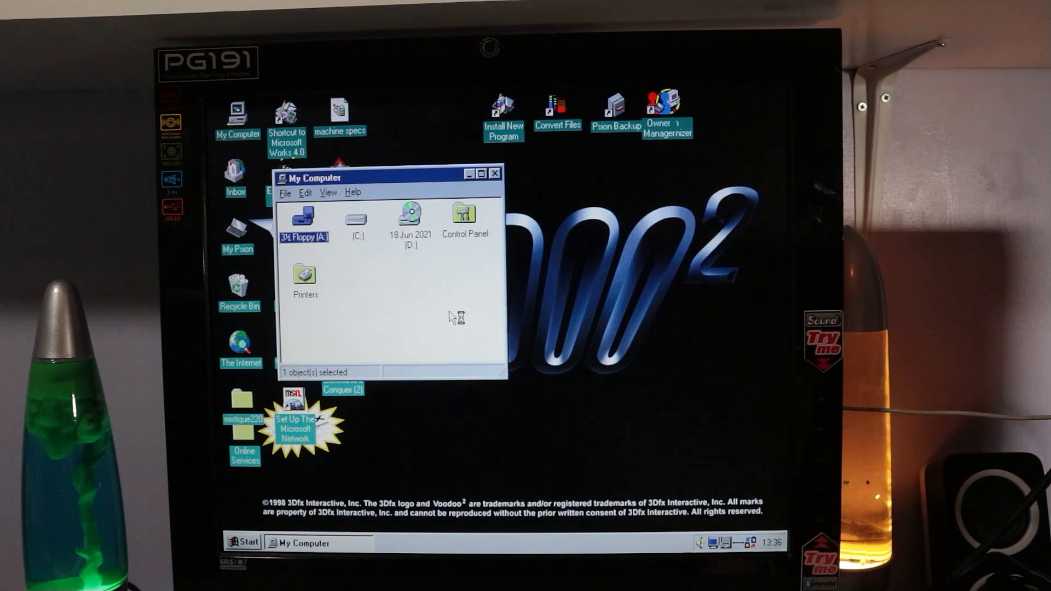
- Verify drive A: has about 124 MB capacity and a License file, then close its windows
double_click(303, 213)
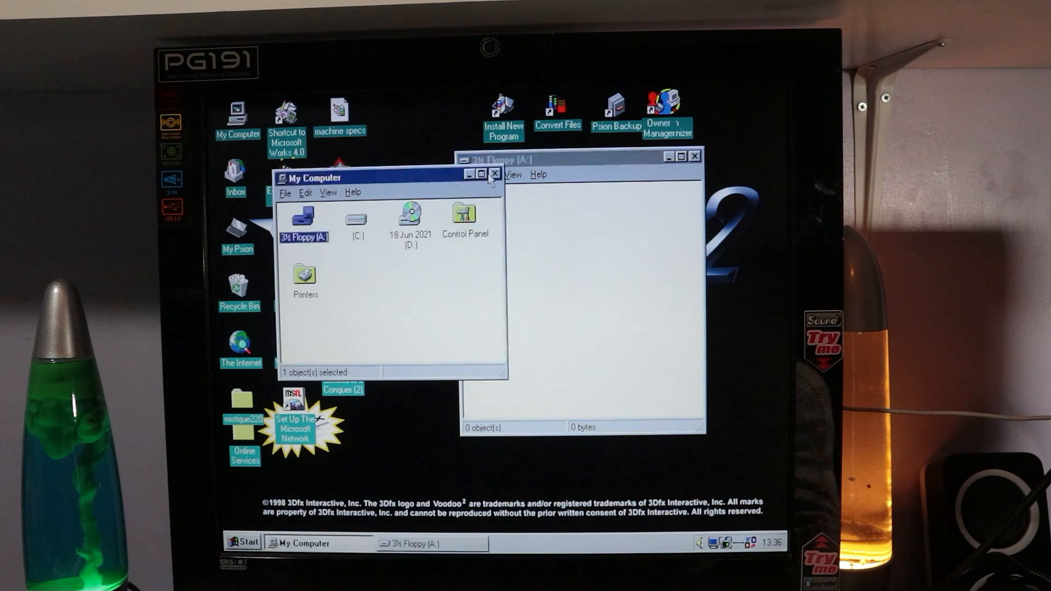
left_click(495, 174)
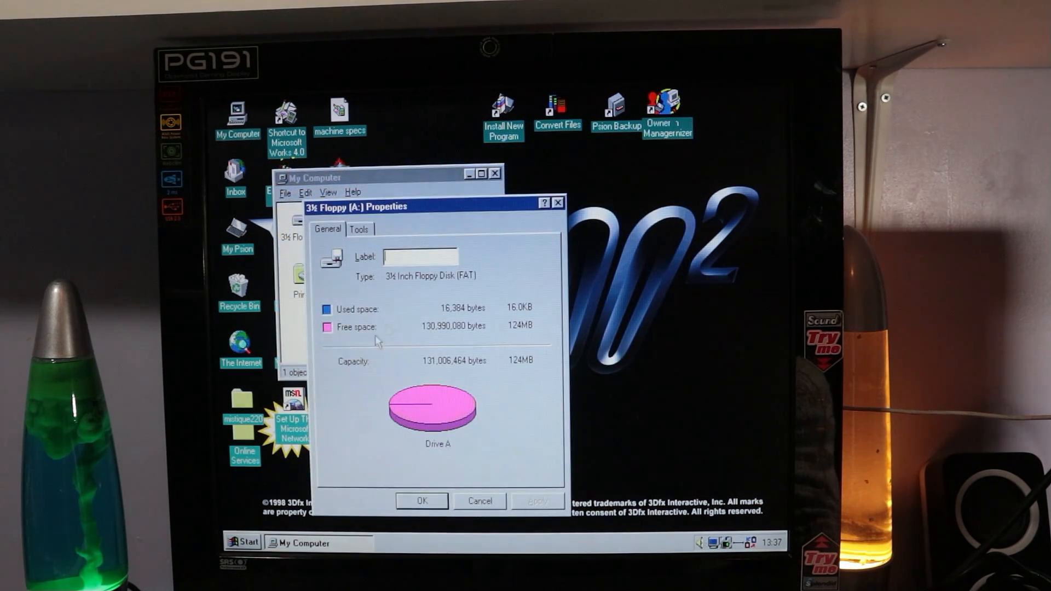
mouse_move(412, 335)
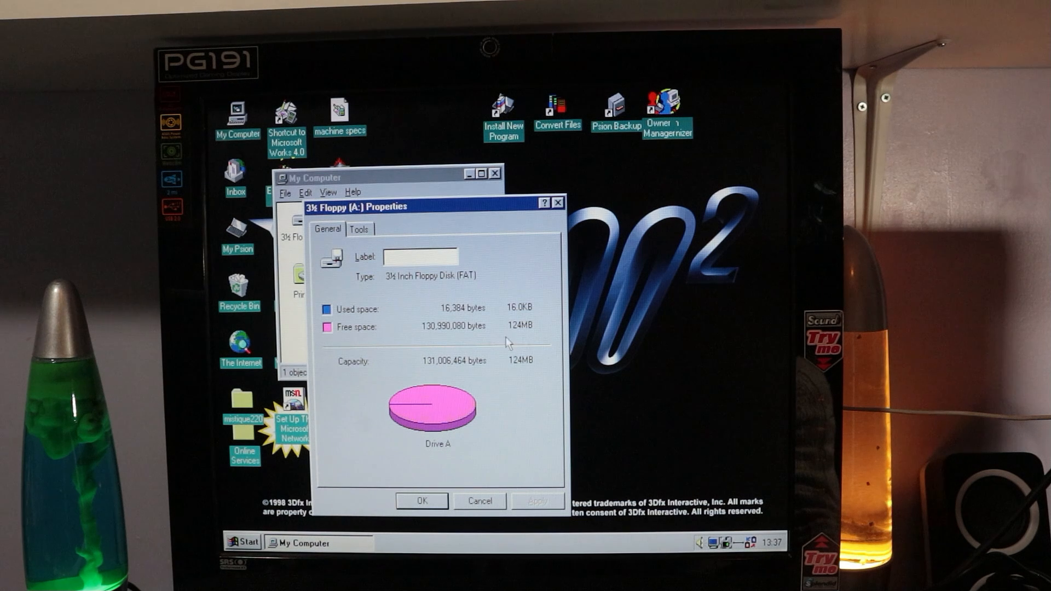
mouse_move(421, 386)
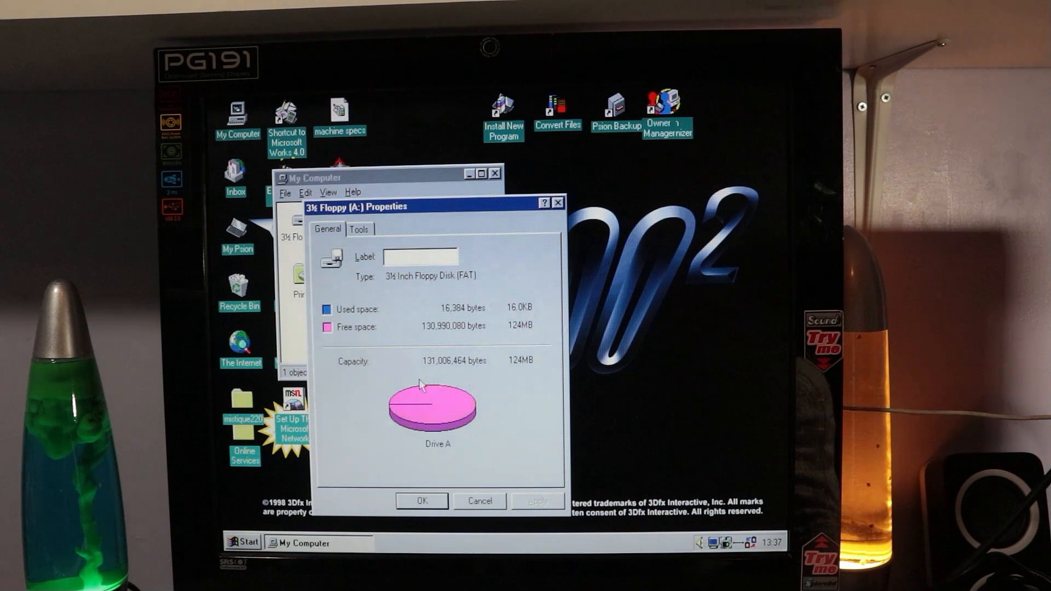
left_click(359, 229)
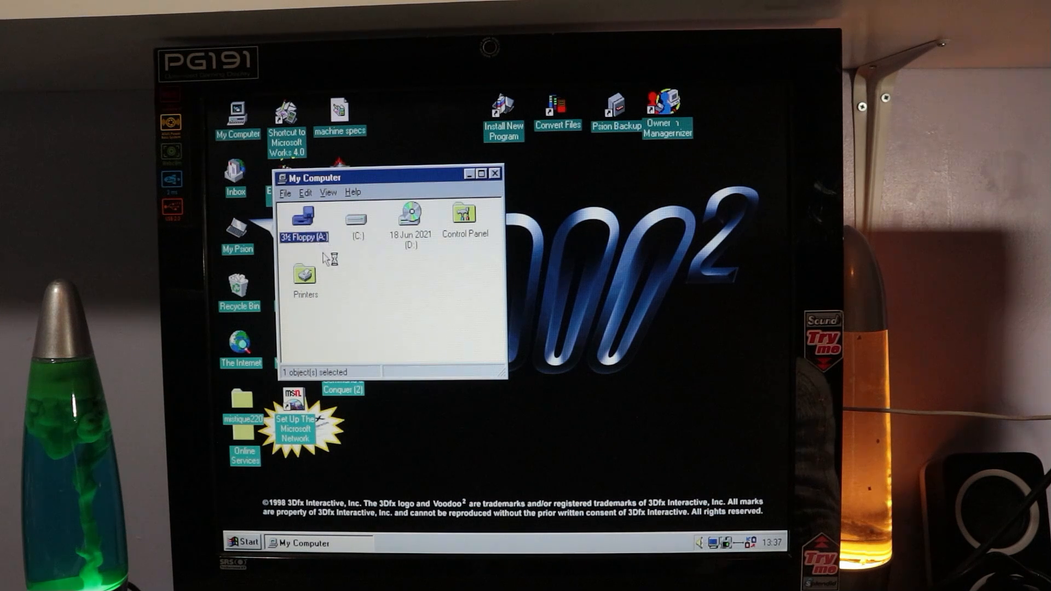
double_click(304, 218)
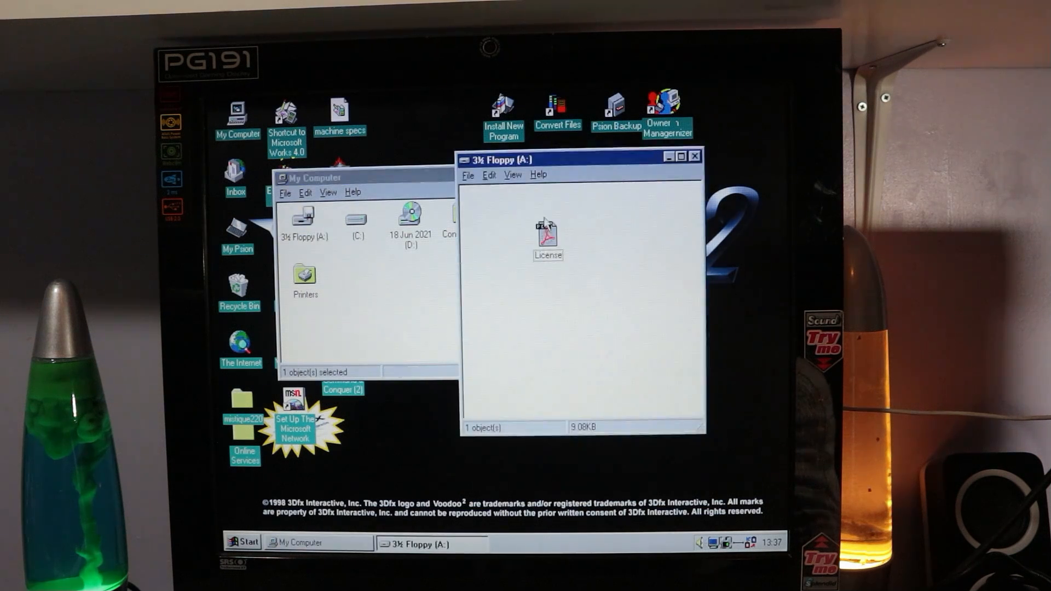
left_click(696, 155)
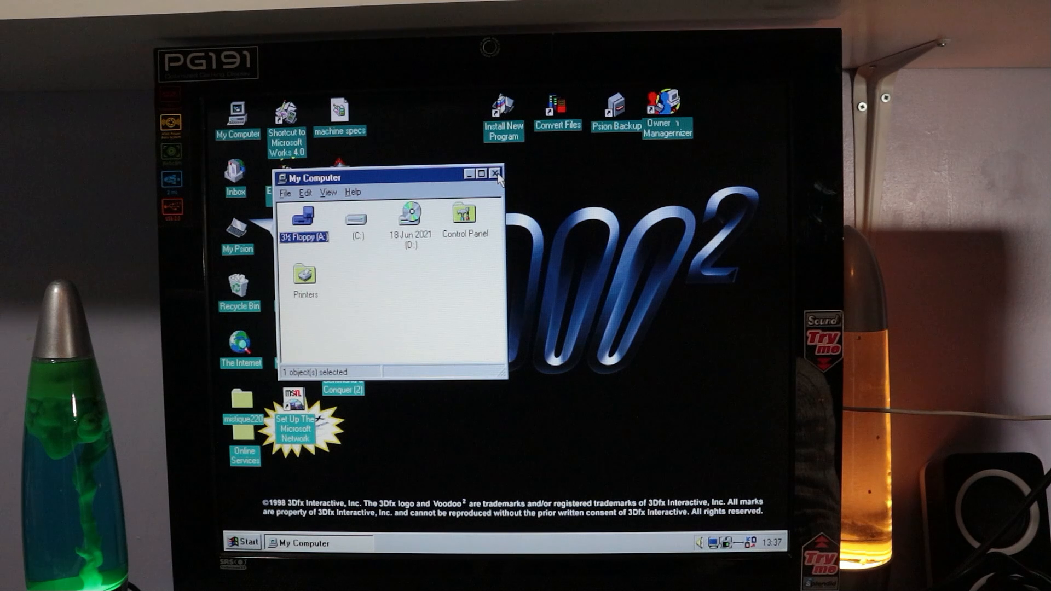
left_click(244, 542)
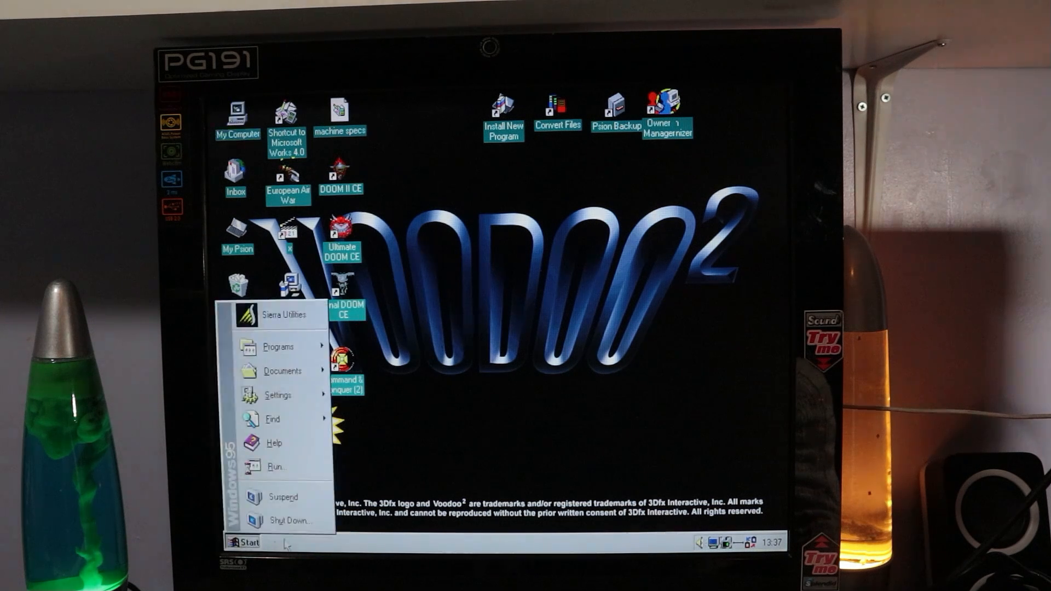
mouse_move(271, 418)
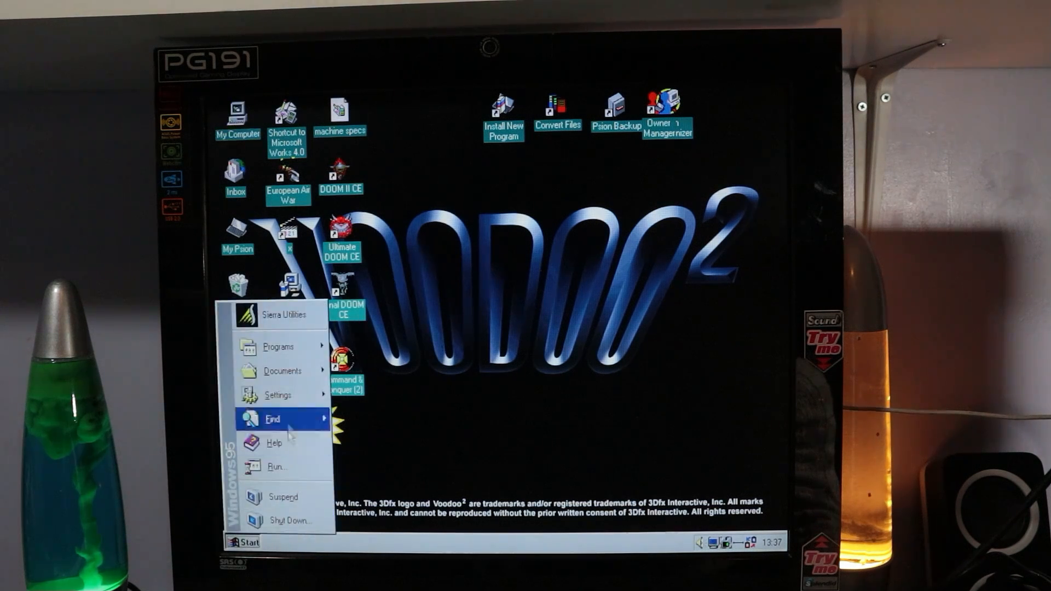
- Open the Start menu's Programs list to find FlashPath
left_click(280, 346)
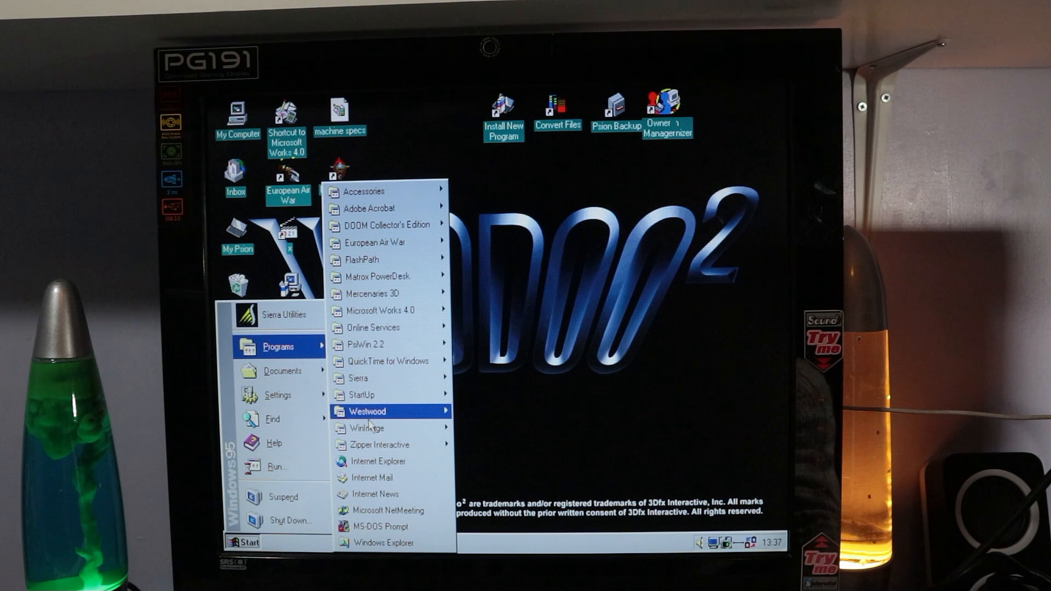
mouse_move(360, 260)
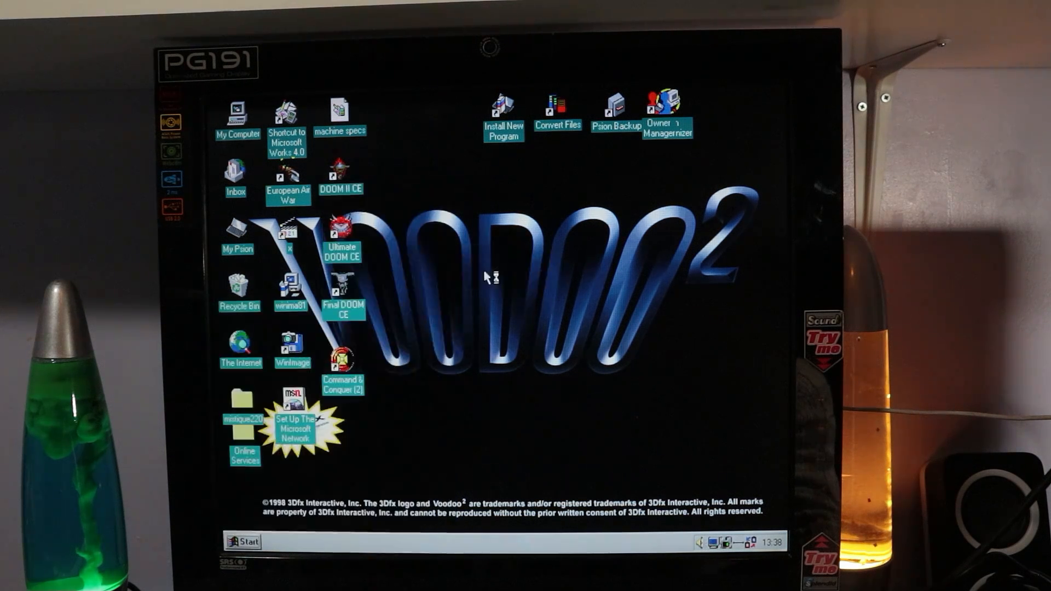
mouse_move(469, 403)
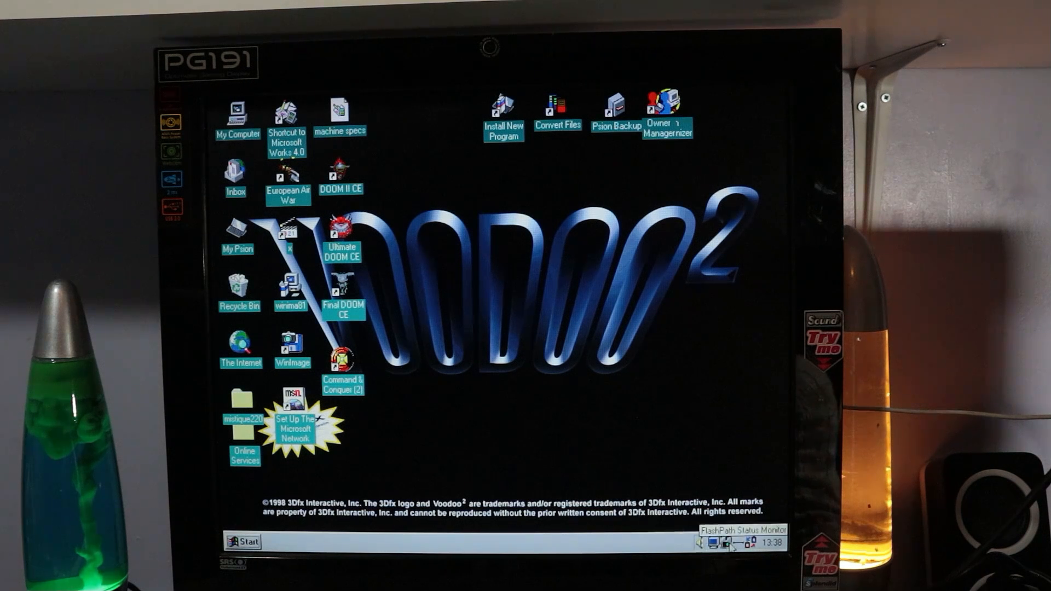
- Open FlashPath Status Monitor from the tray and confirm it reports normal functioning
left_click(731, 545)
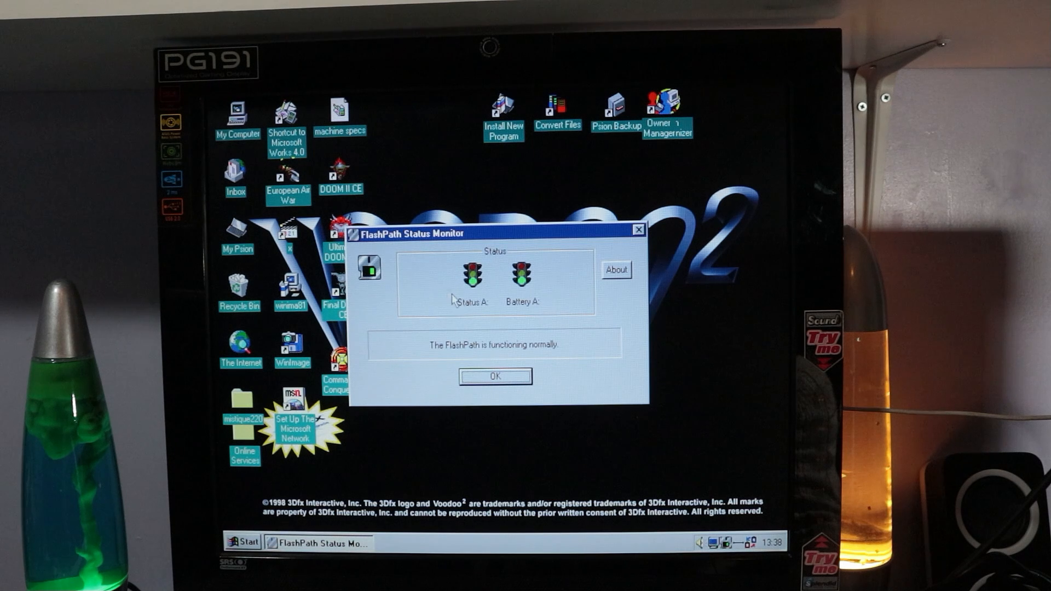
mouse_move(502, 290)
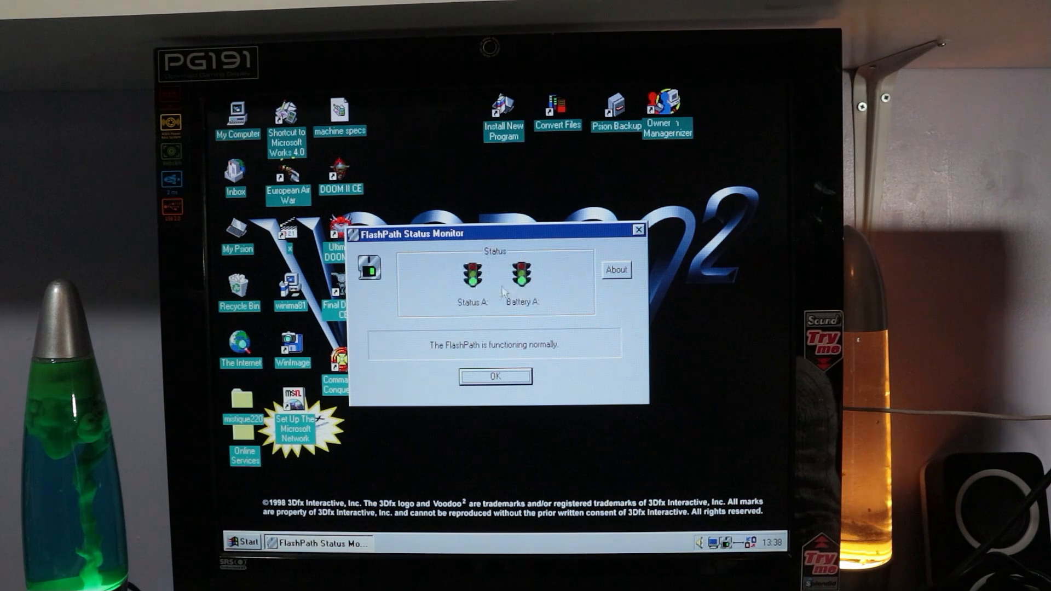
mouse_move(481, 362)
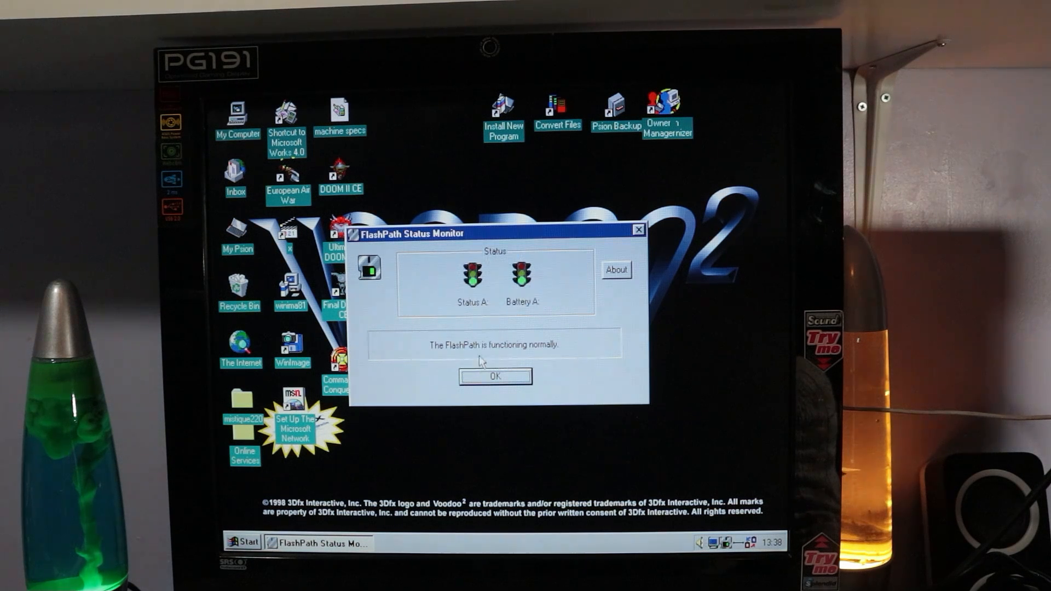
mouse_move(614, 268)
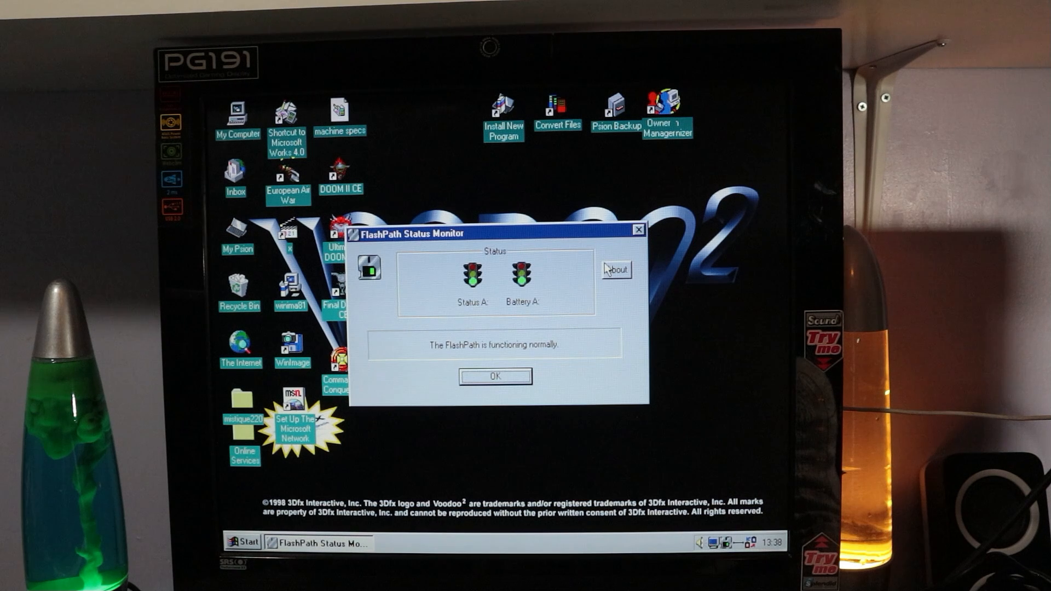
left_click(614, 269)
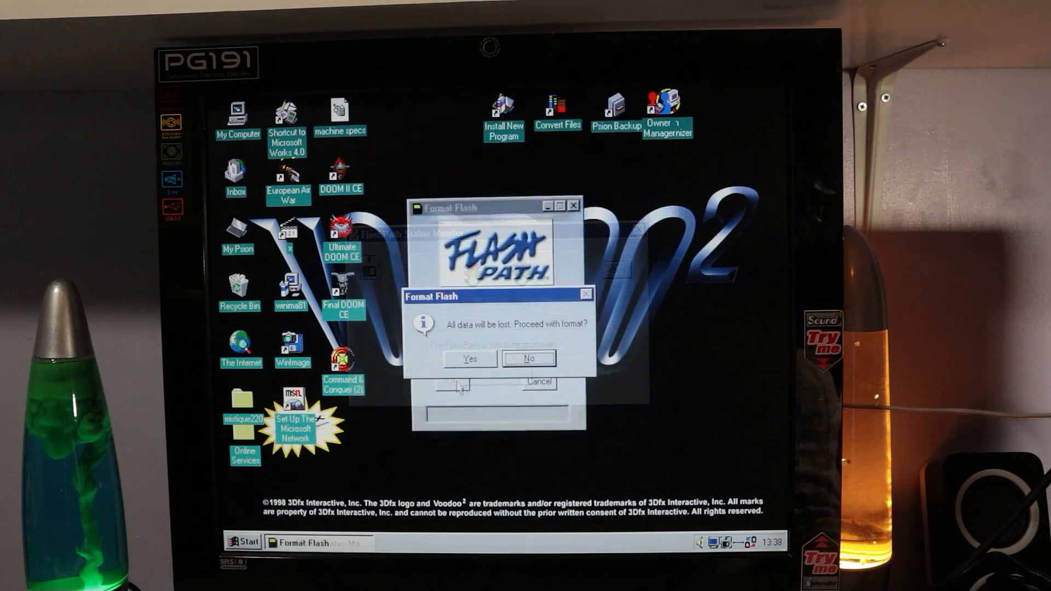
- Accept the 'All data will be lost' warning to begin formatting drive A:
left_click(469, 358)
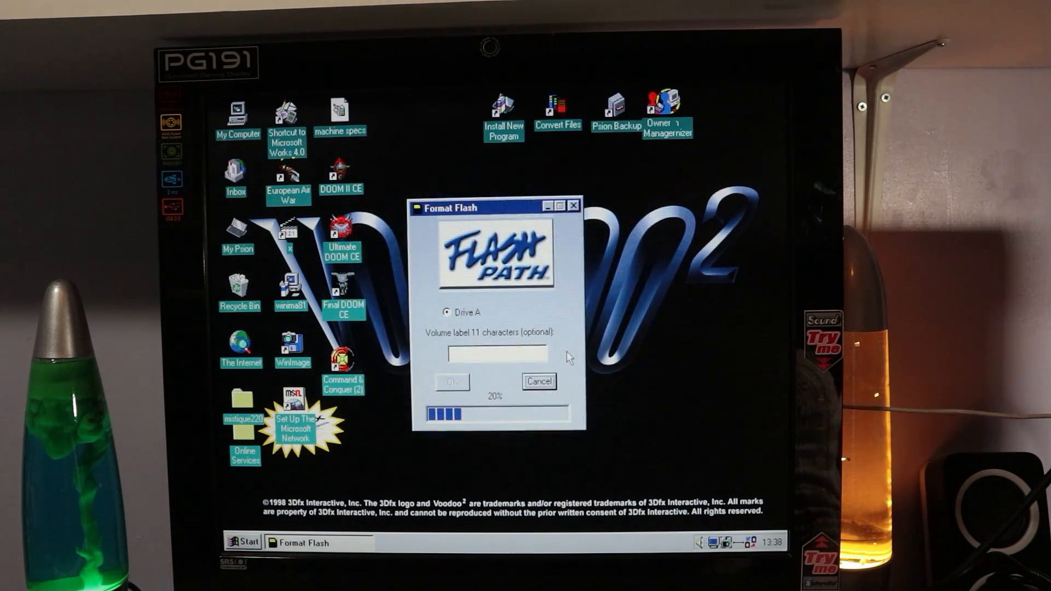